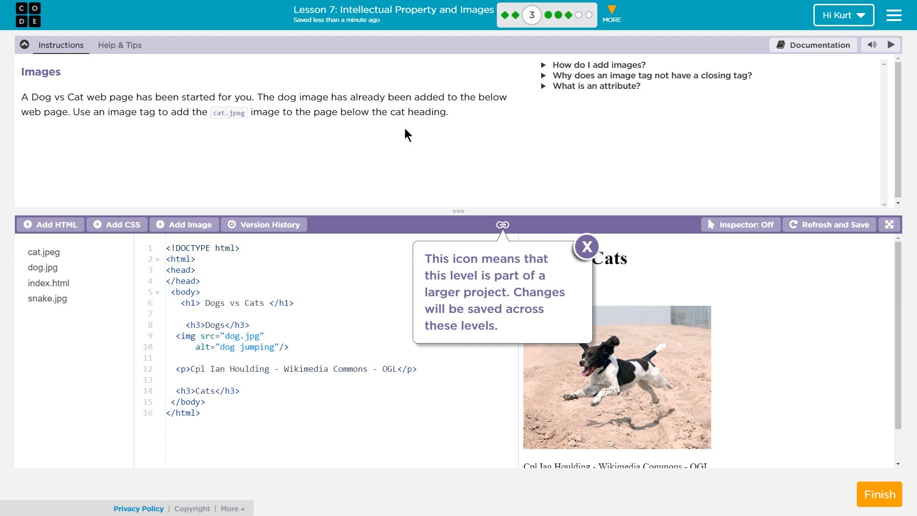
mouse_move(402, 132)
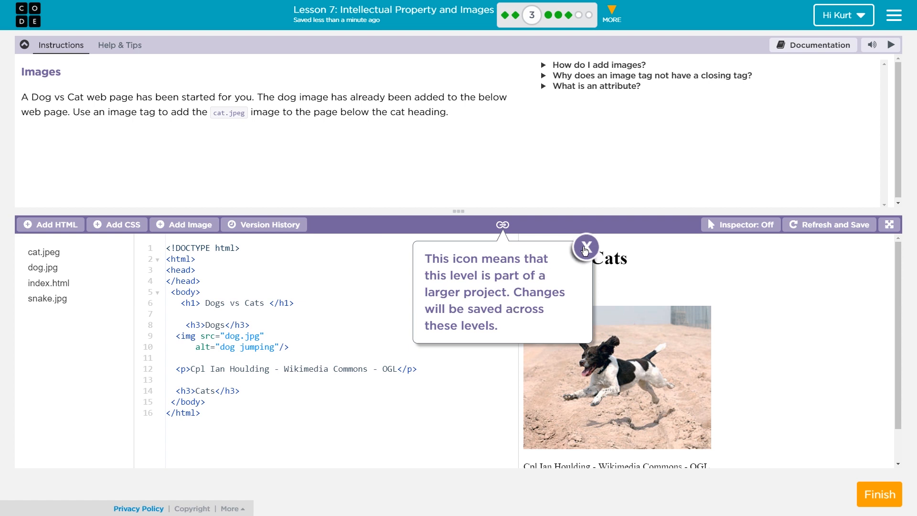
mouse_move(588, 250)
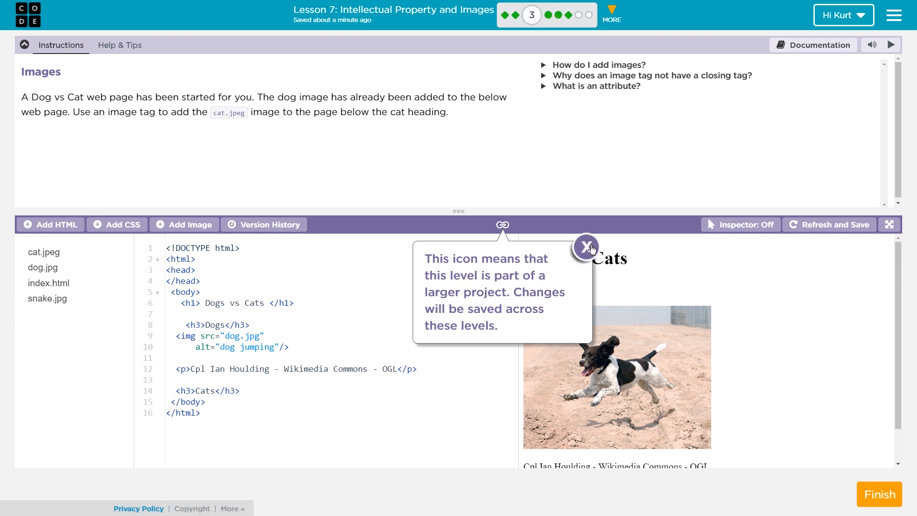
Step: Dismiss the linked-project notice, select the dog img tag and preview dog.jpg
click(585, 247)
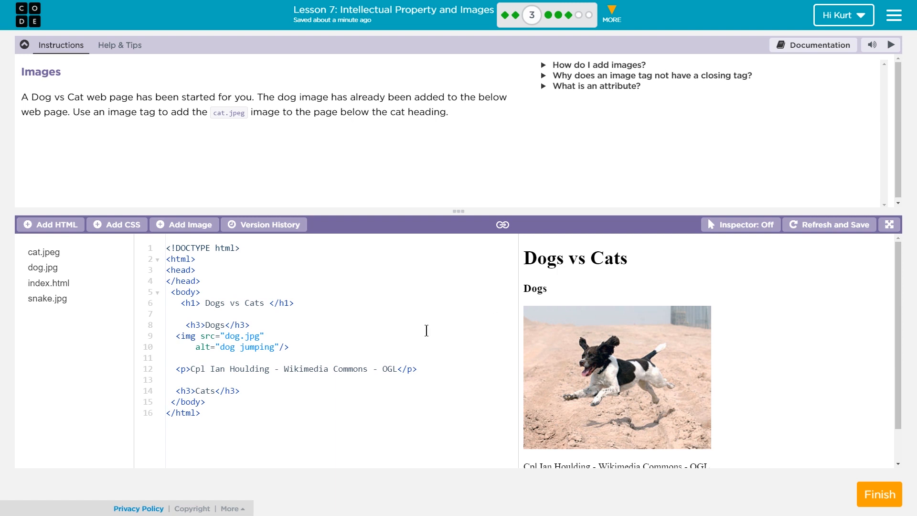
mouse_move(329, 166)
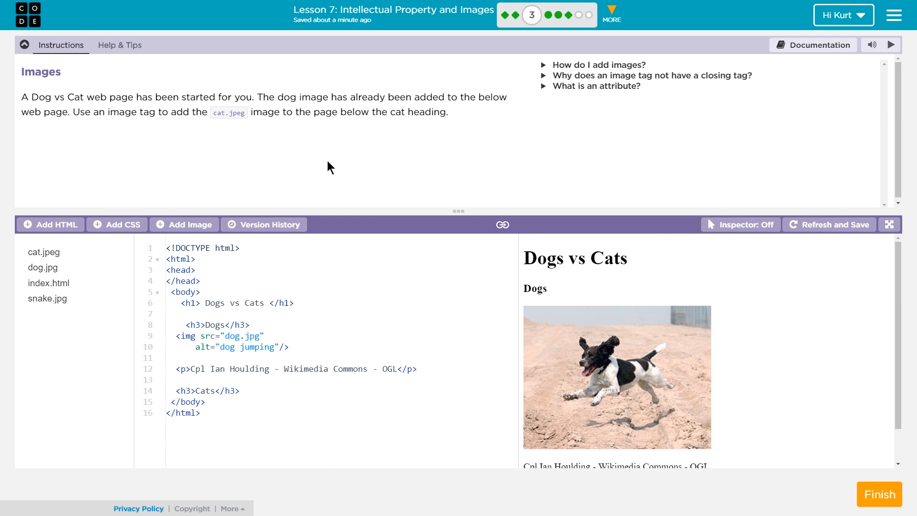
mouse_move(239, 123)
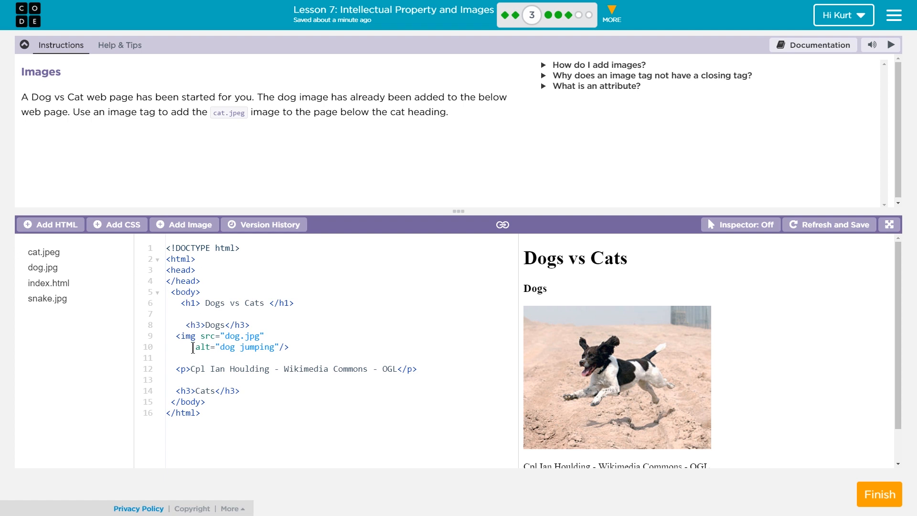
drag(178, 335, 288, 346)
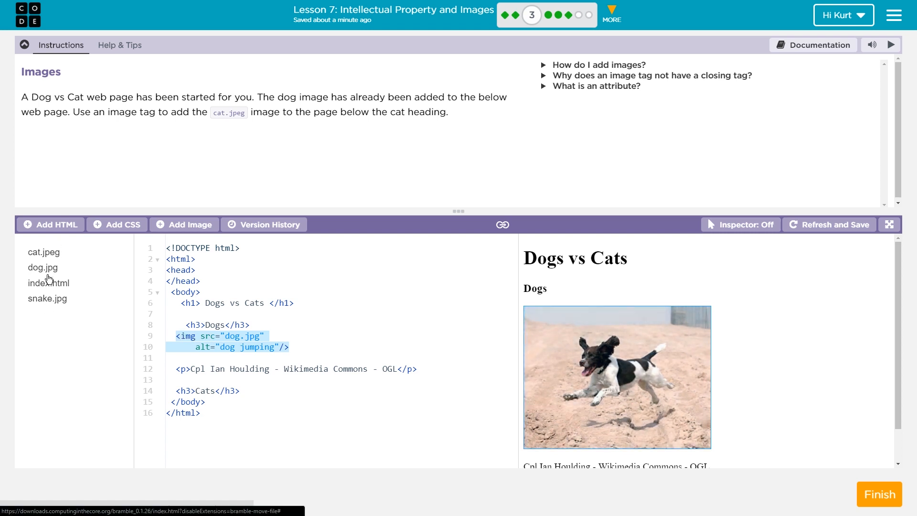
click(42, 267)
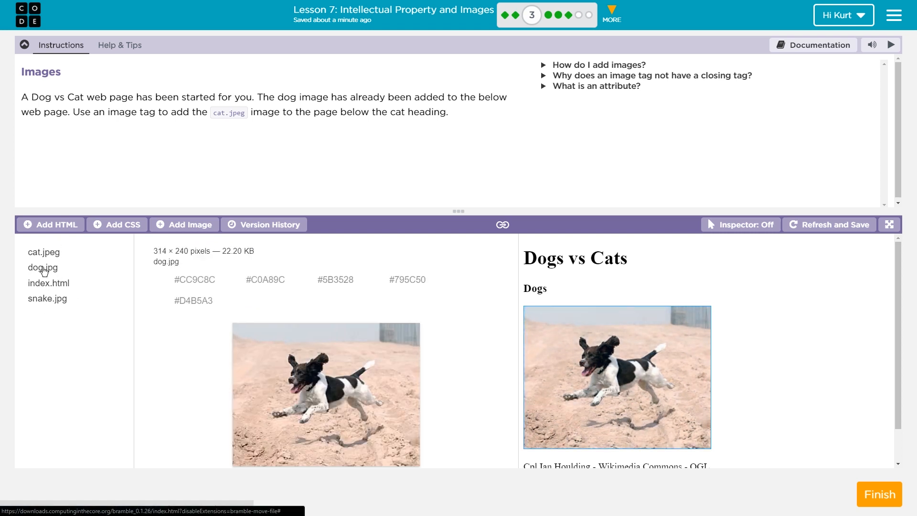
click(42, 267)
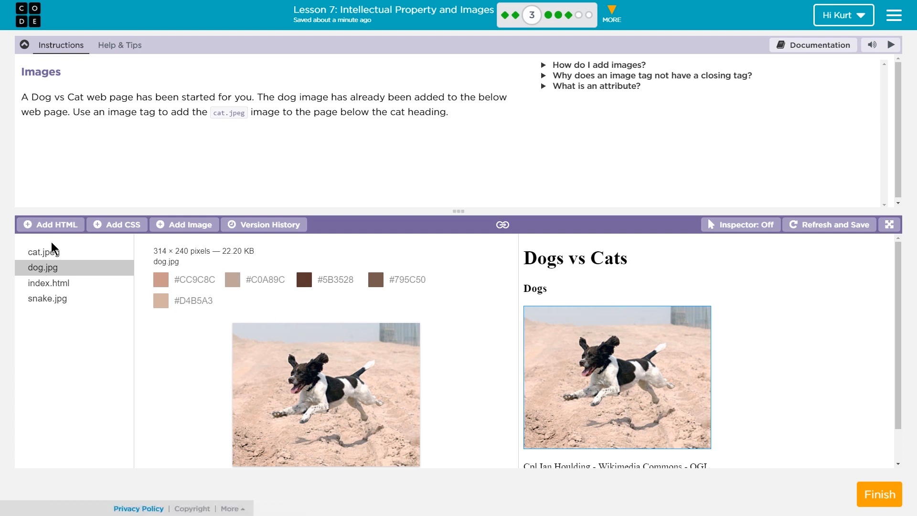
mouse_move(6, 292)
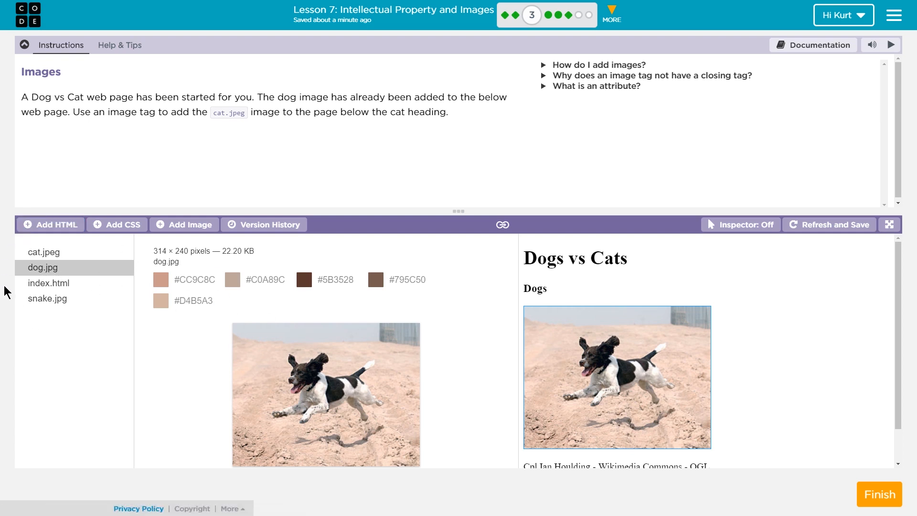
mouse_move(47, 304)
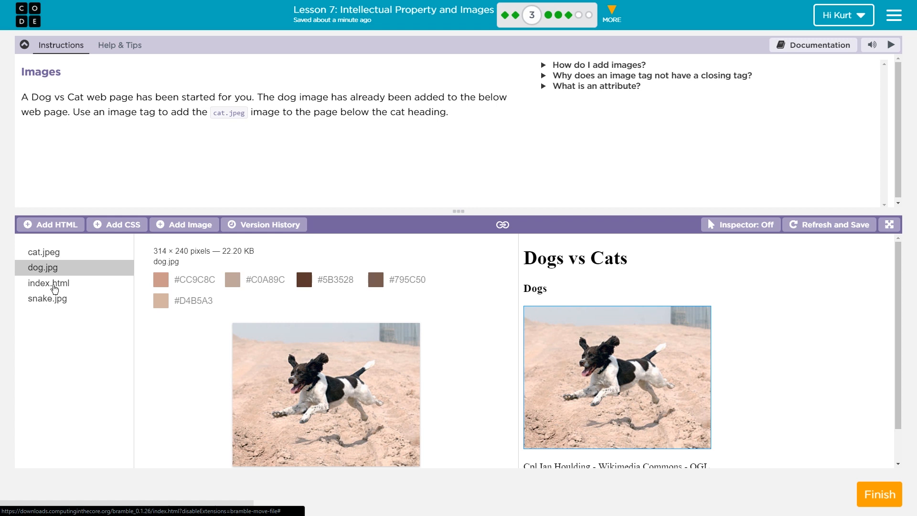
click(49, 283)
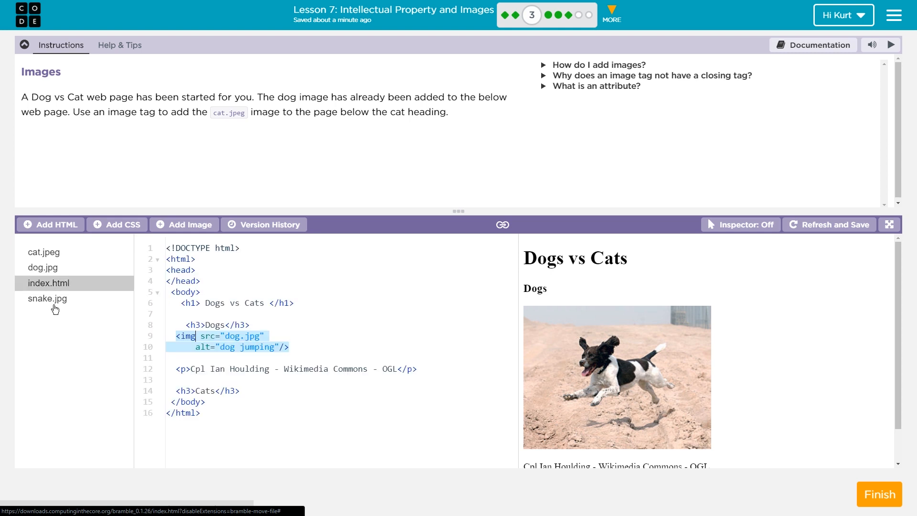
Step: Preview cat.jpeg, return to index.html and place the cursor at the dog image's src attribute
click(43, 251)
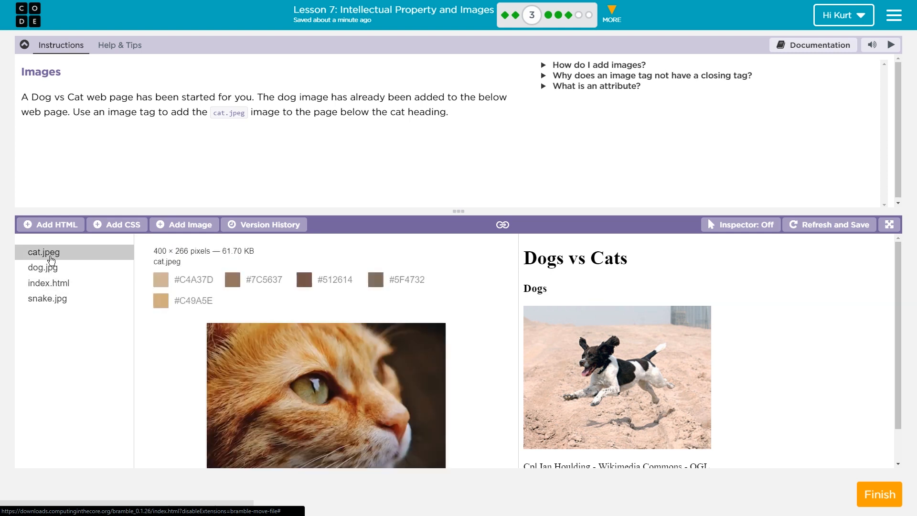
click(48, 282)
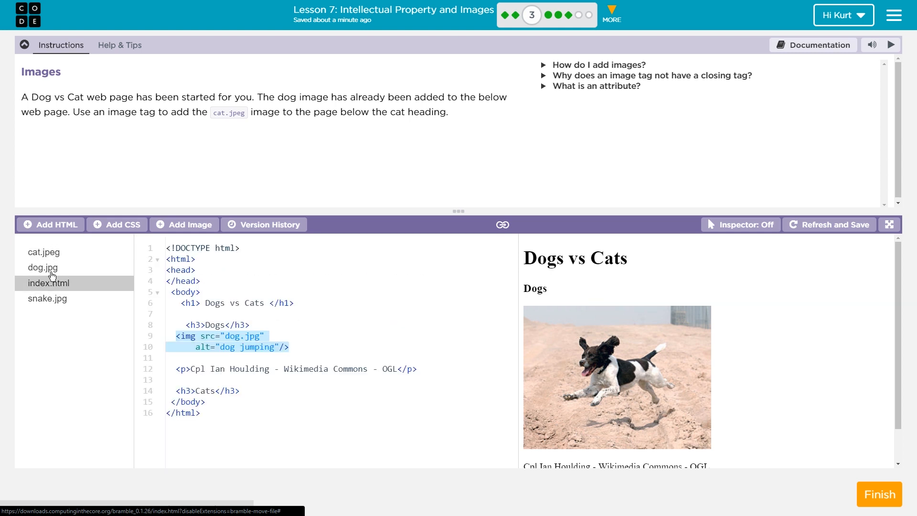
click(42, 267)
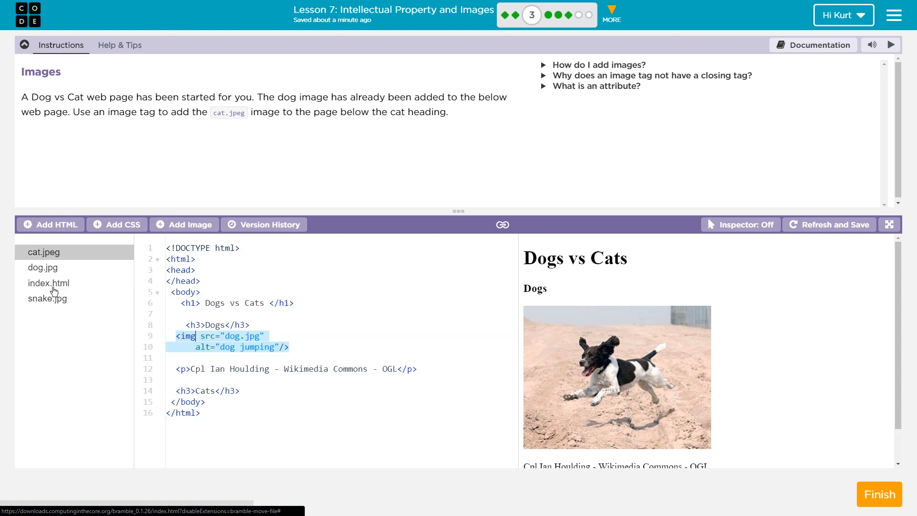
click(49, 283)
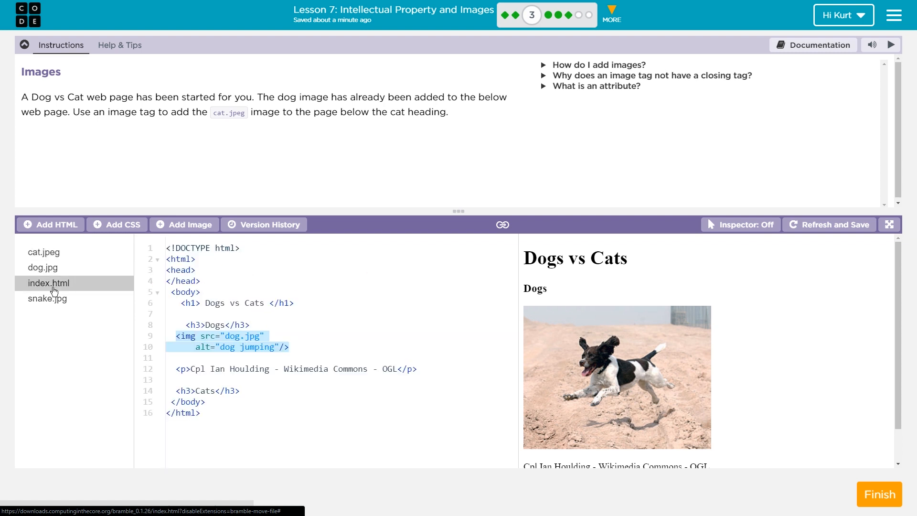
click(198, 335)
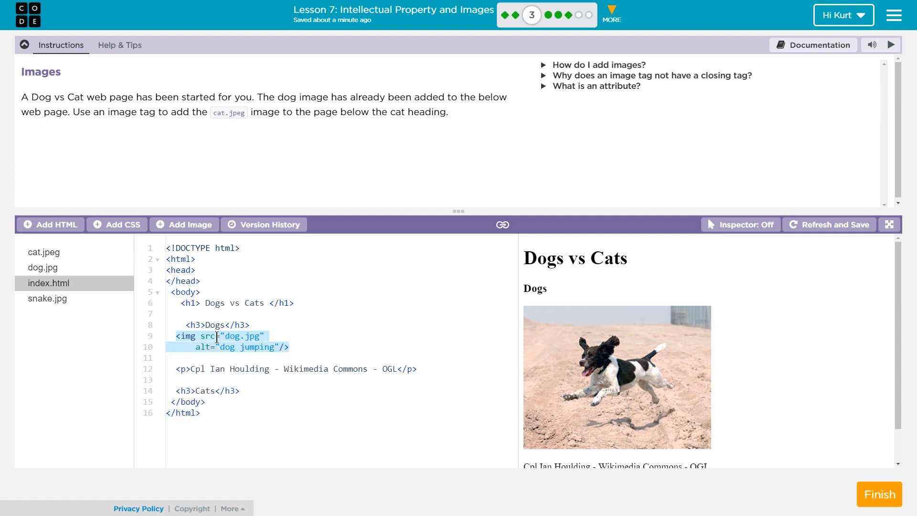
double_click(207, 335)
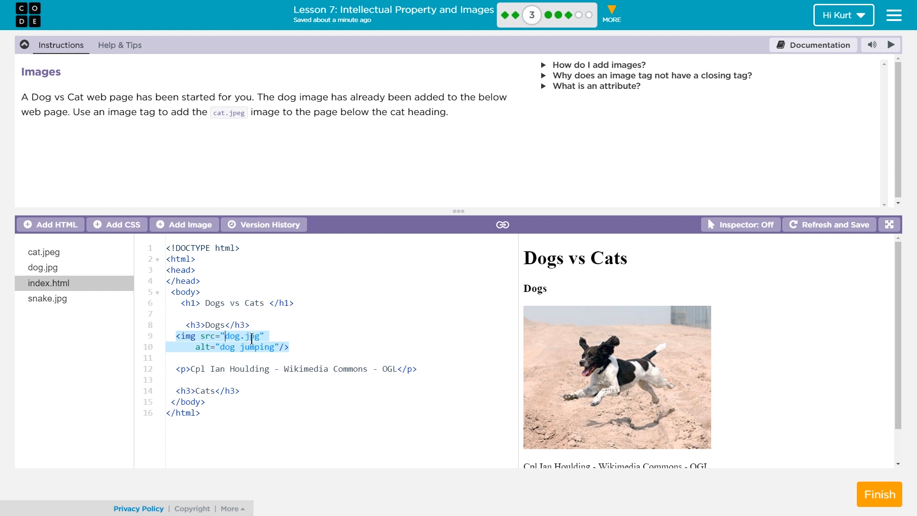
mouse_move(42, 267)
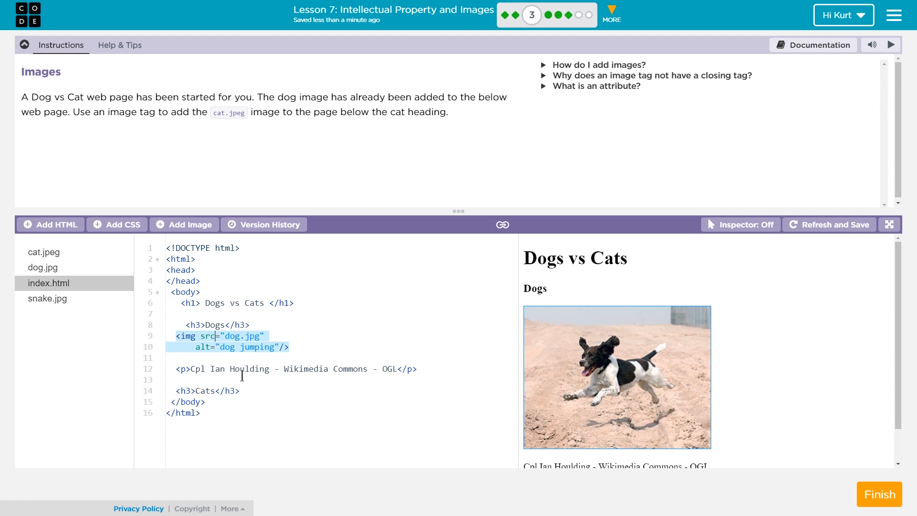
mouse_move(235, 383)
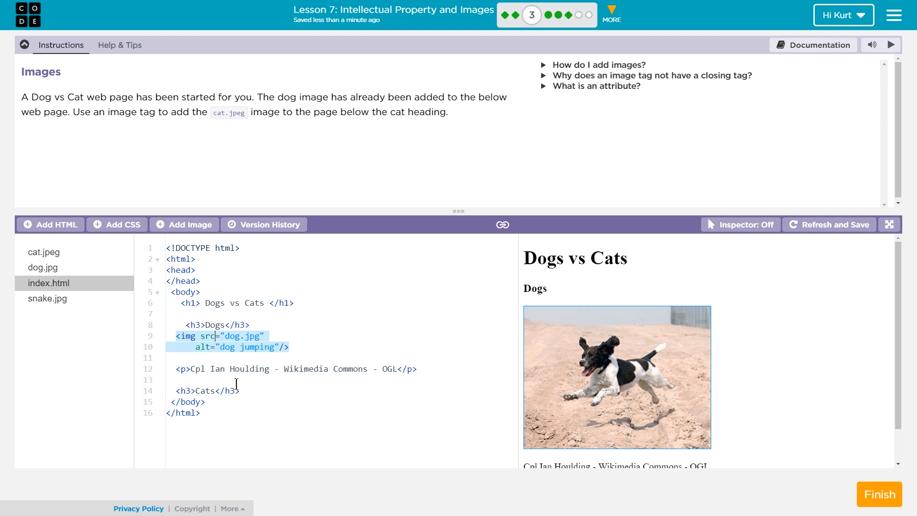
mouse_move(343, 384)
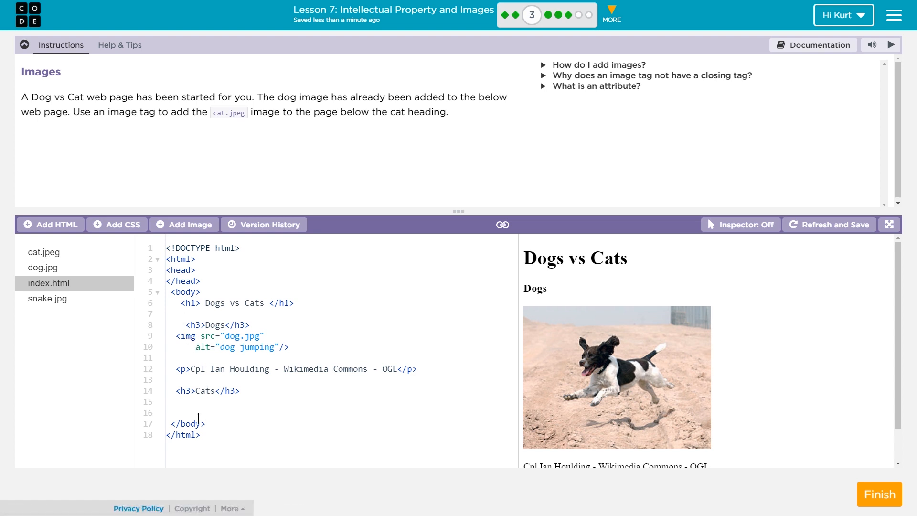
Step: Begin an img tag under Cats with src="cat.jpeg", accepting cat.jpeg from autocomplete
text(<)
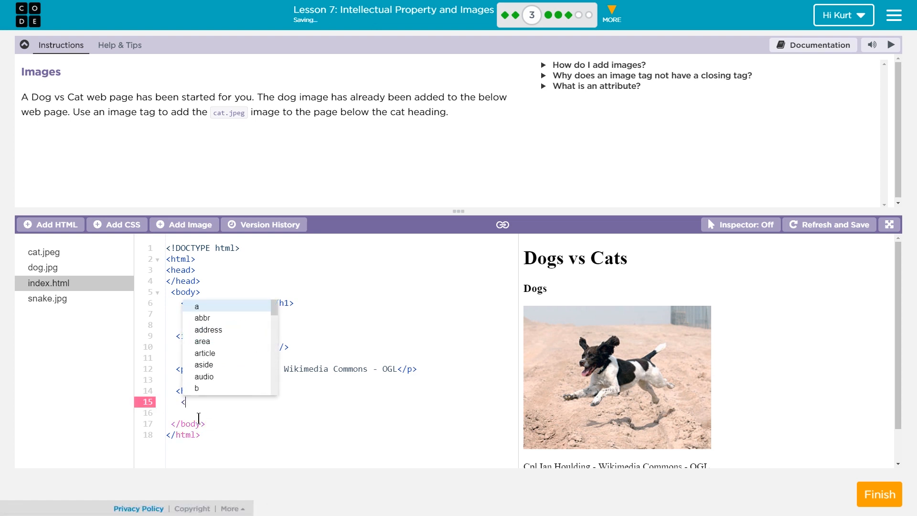
text(img s)
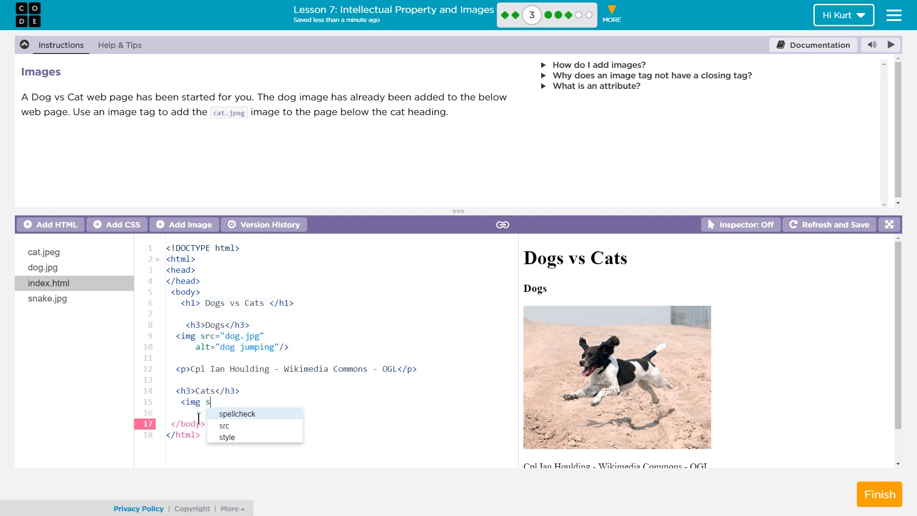
text(rc=)
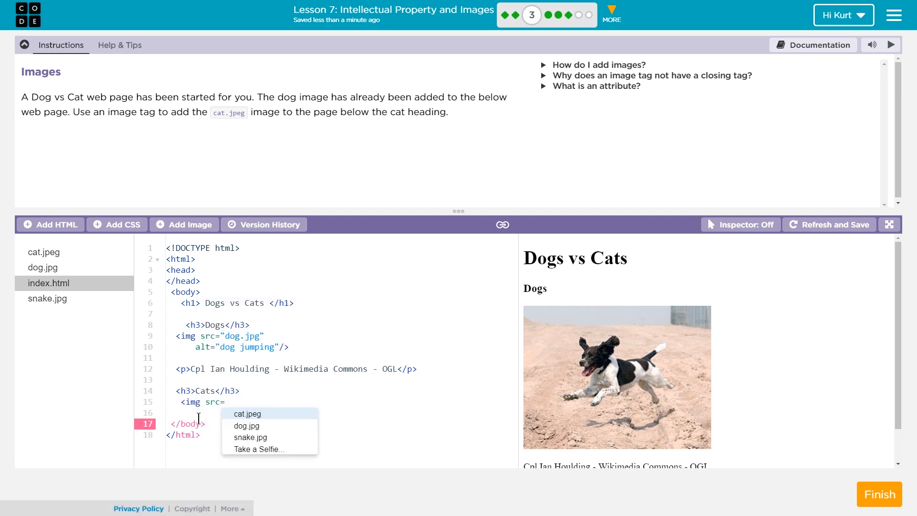
text("cat.j)
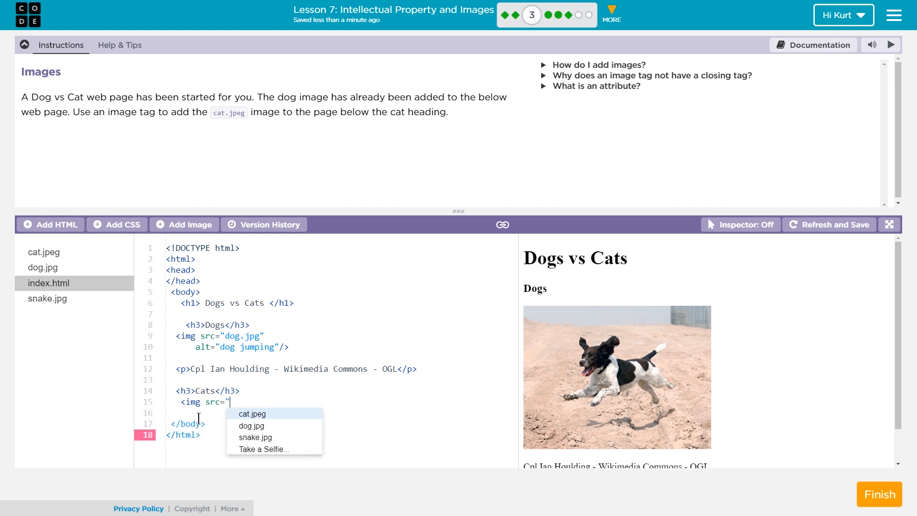
text(ca)
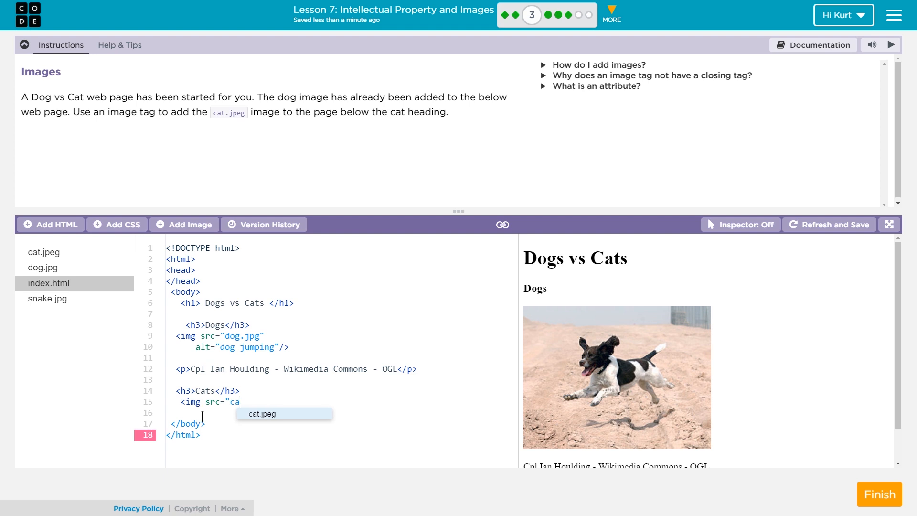
mouse_move(262, 416)
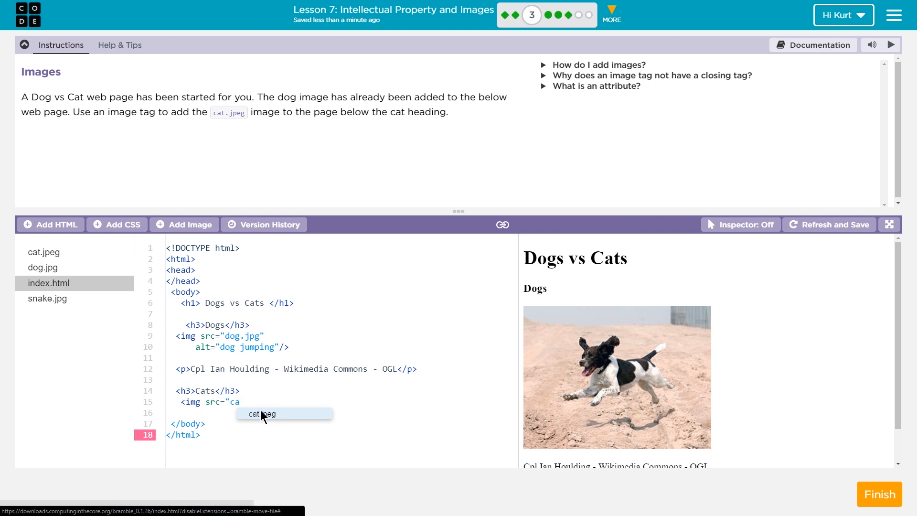
mouse_move(254, 419)
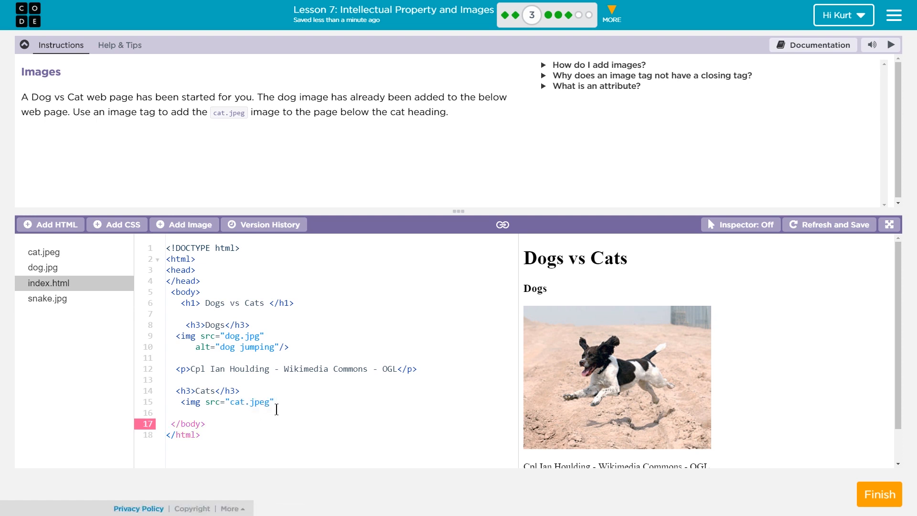
Step: Select the quoted cat.jpeg value and then the whole Cats image tag
click(226, 402)
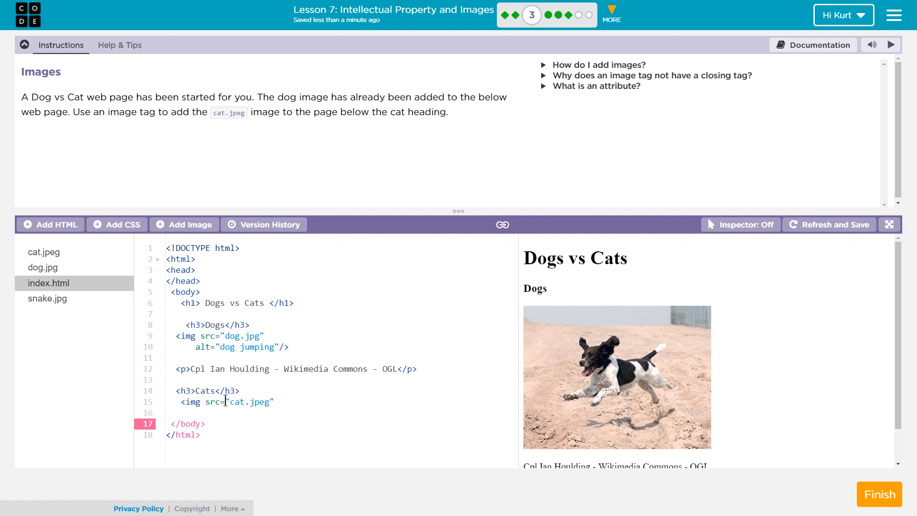
double_click(250, 402)
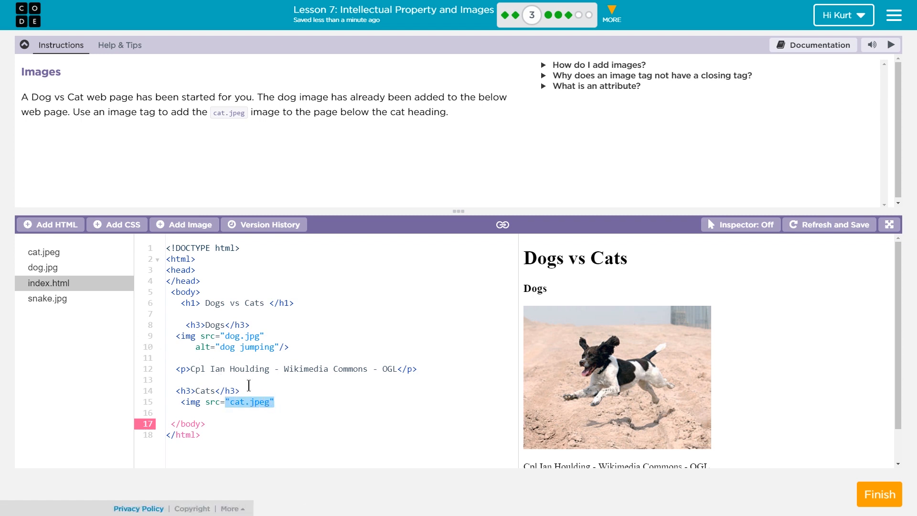
click(273, 402)
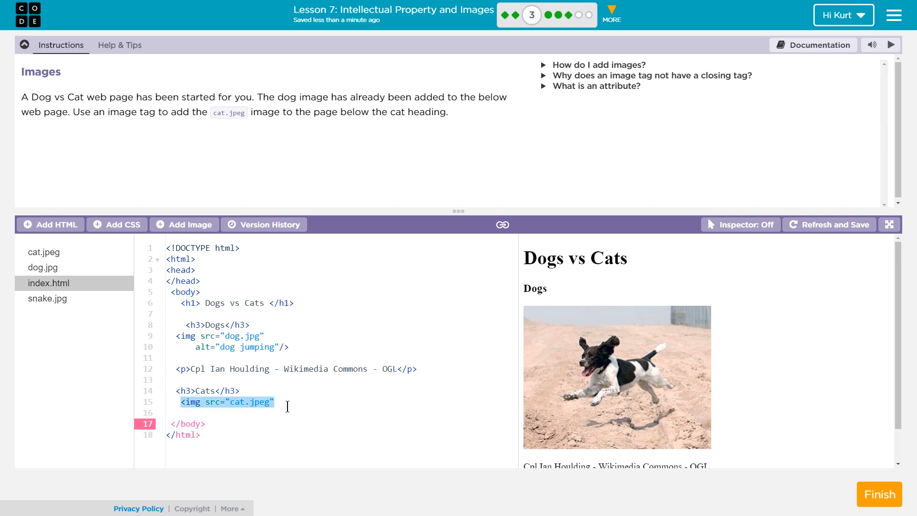
right_click(226, 402)
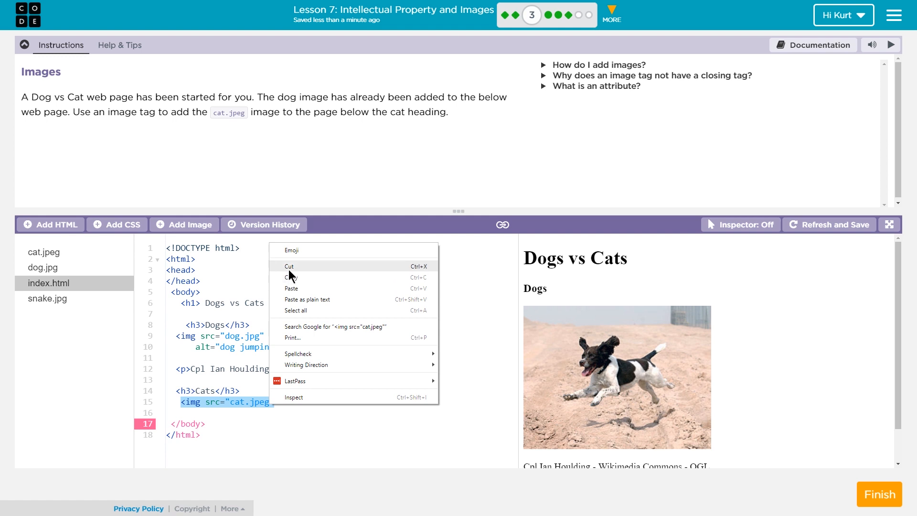
click(289, 266)
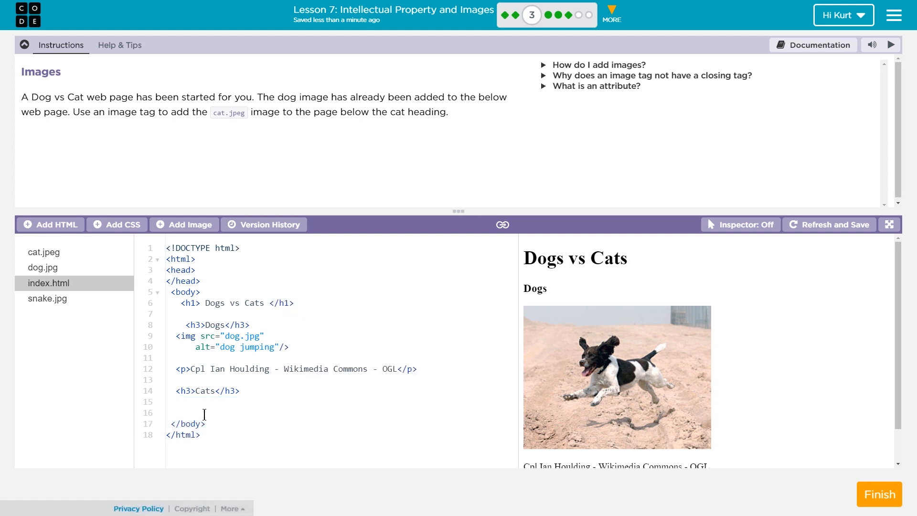
right_click(204, 414)
text(<img src="cat.jpeg)
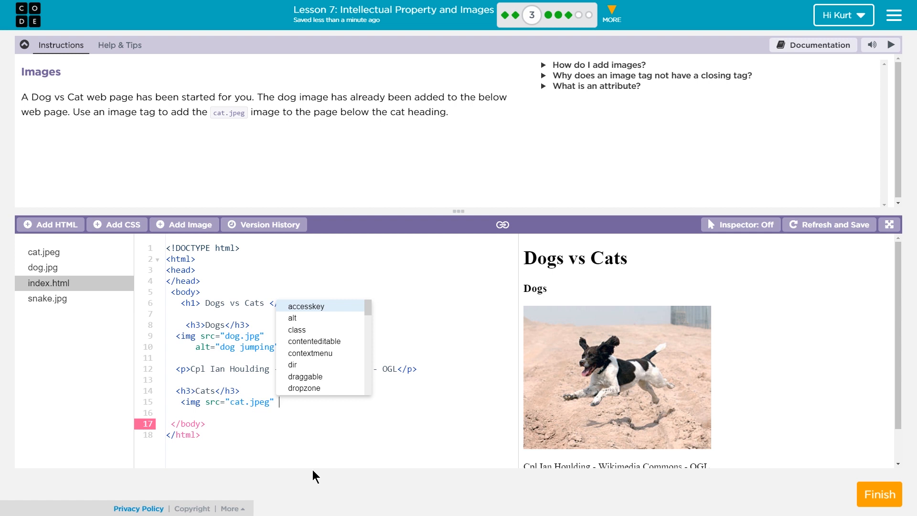
Step: Add alt="cat" to the Cats img tag, removing a stray plus sign, and self-close it
text(alt)
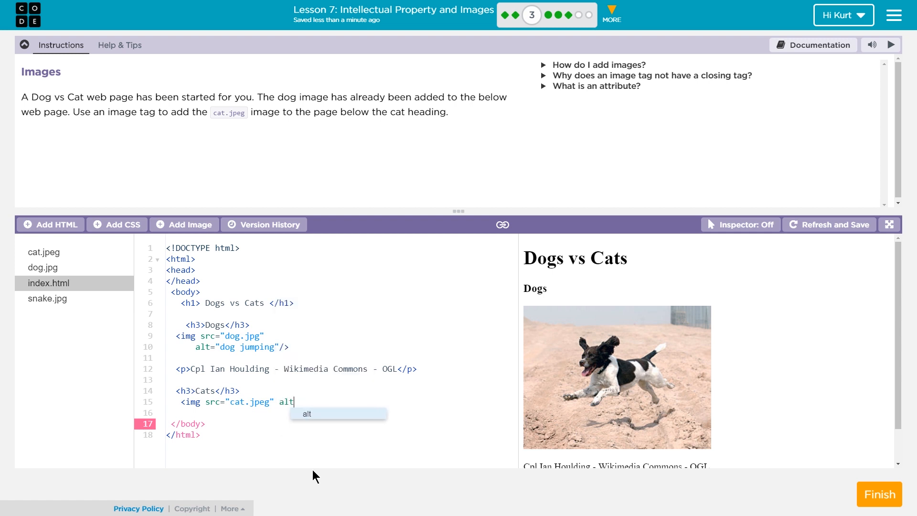
text(+"")
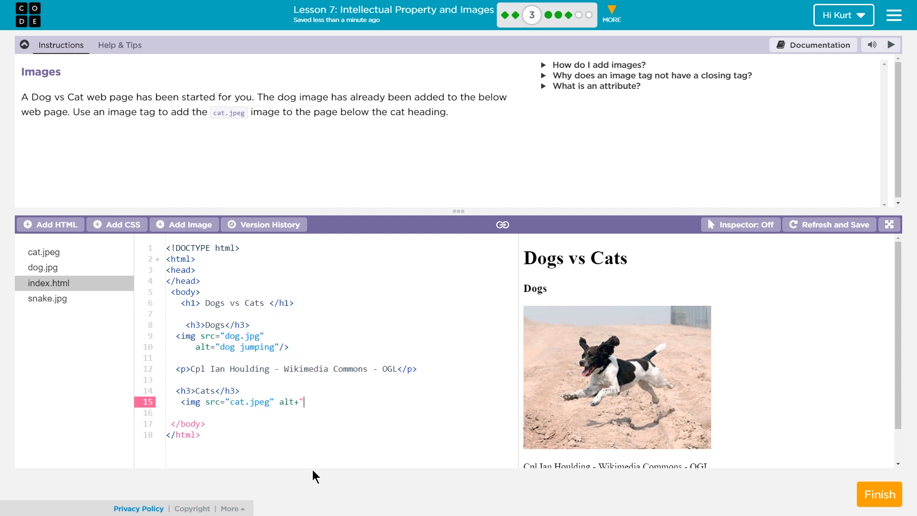
key(Backspace)
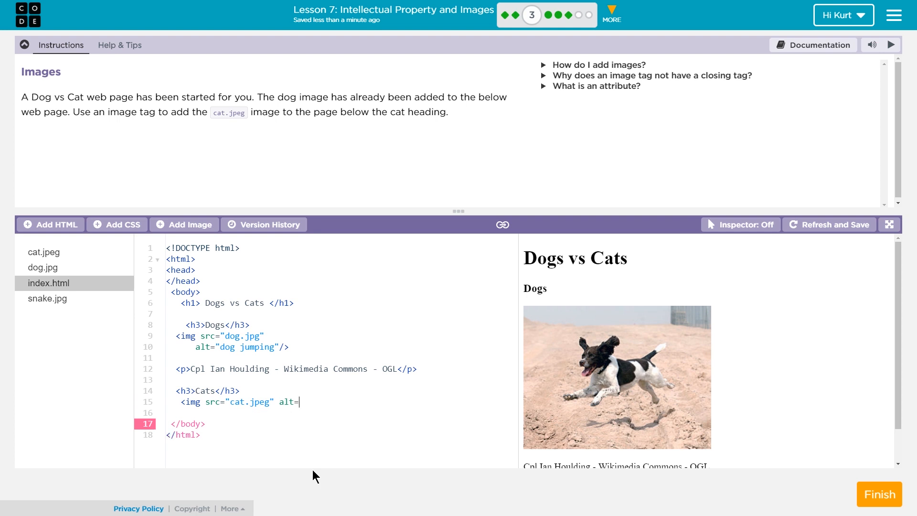
text(")
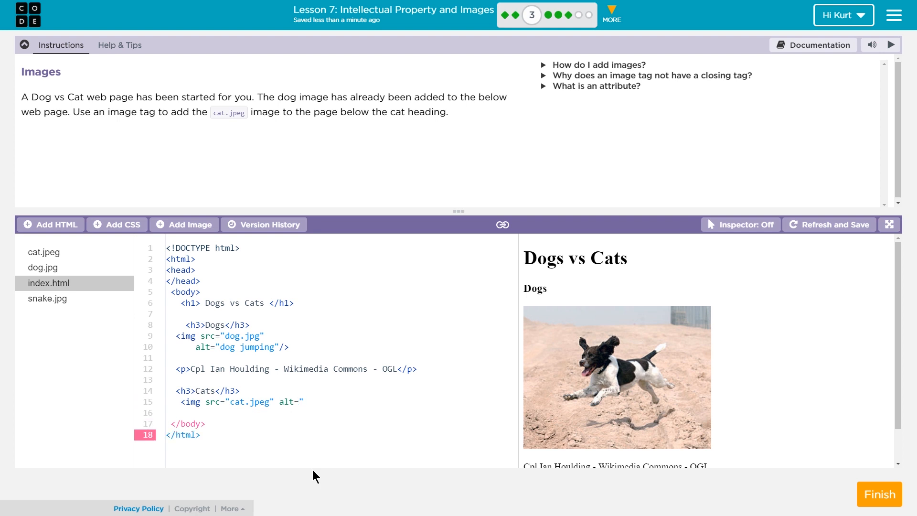
text(ca)
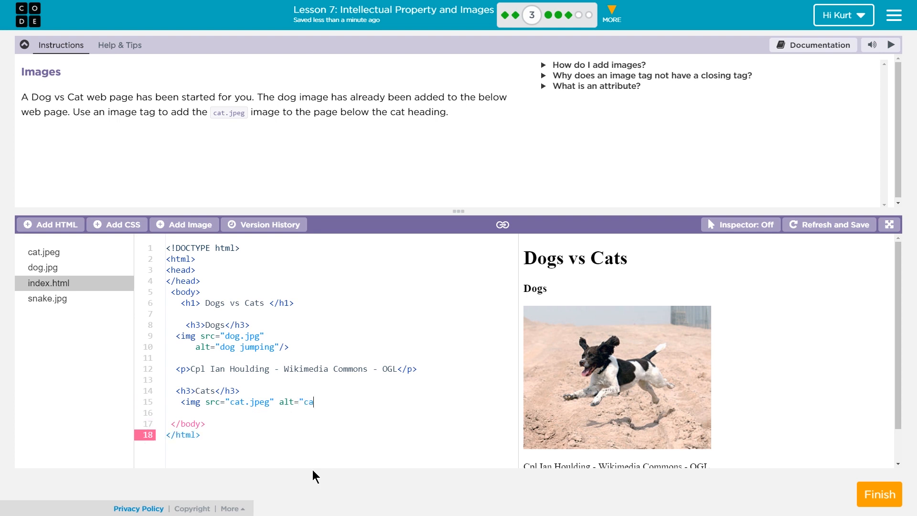
text(t" />)
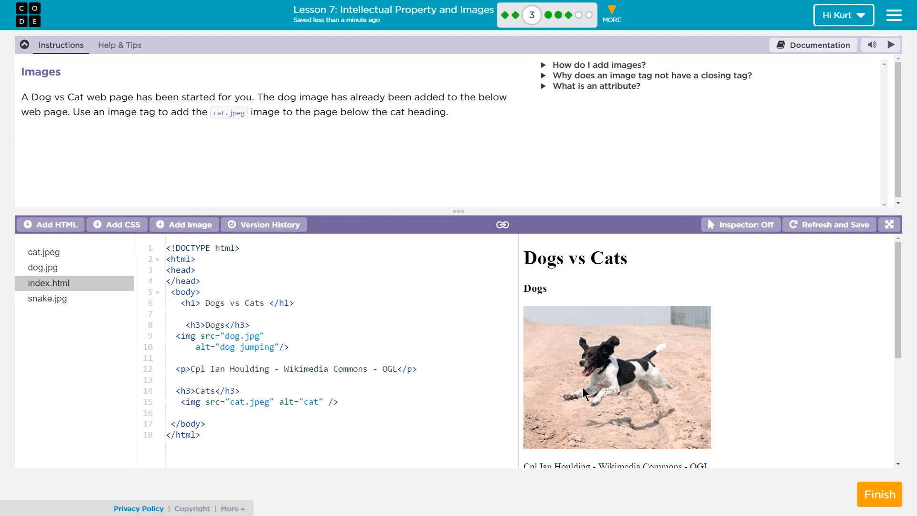
Step: Refresh and save the page so the preview shows the cat photo under Cats
scroll(down, 3)
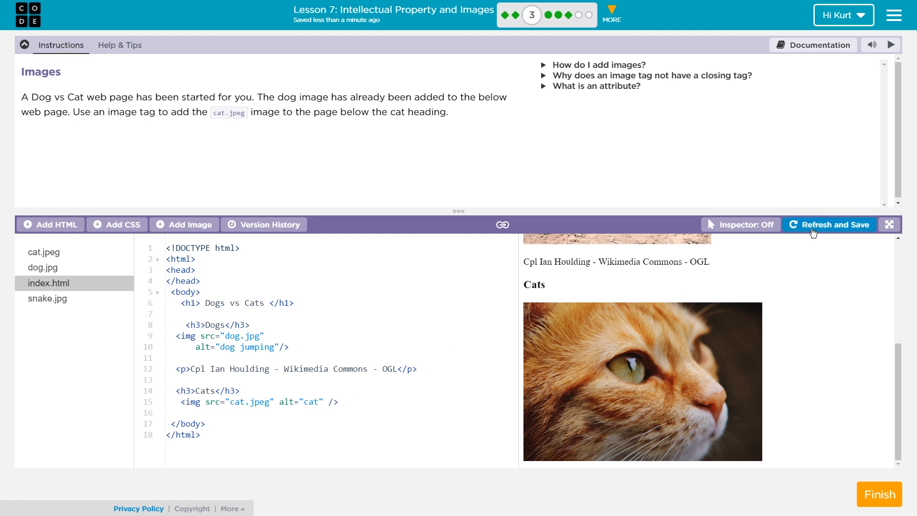
click(828, 224)
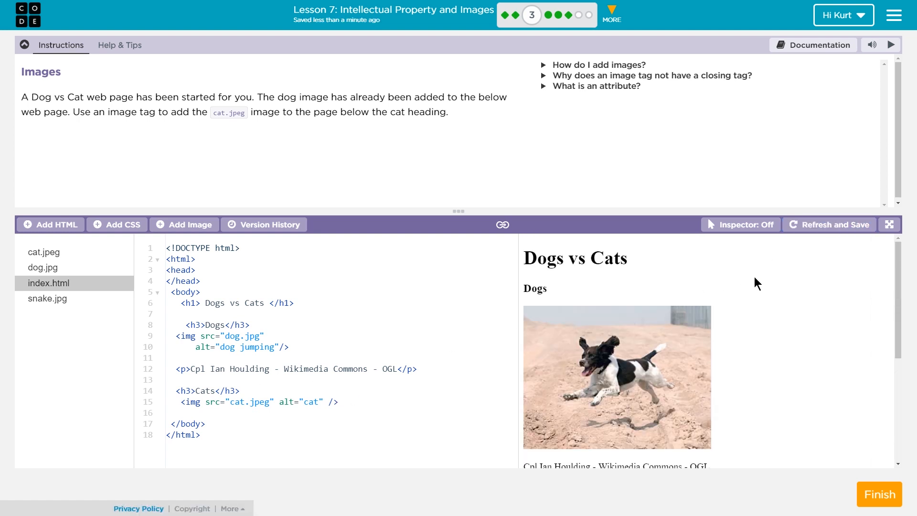
scroll(down, 3)
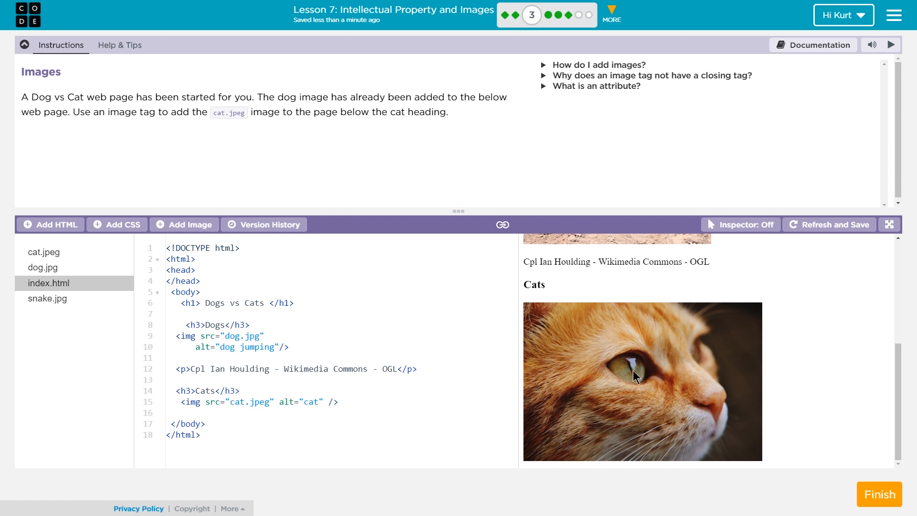
mouse_move(766, 331)
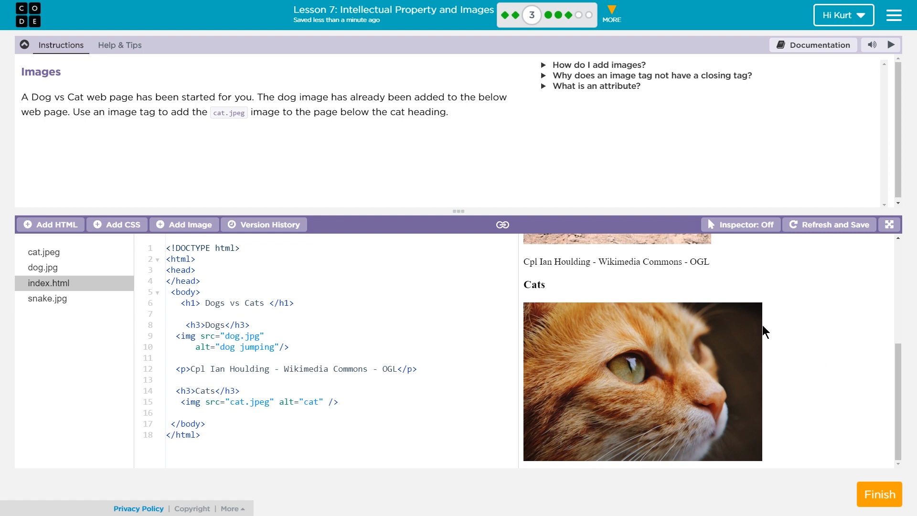
mouse_move(851, 460)
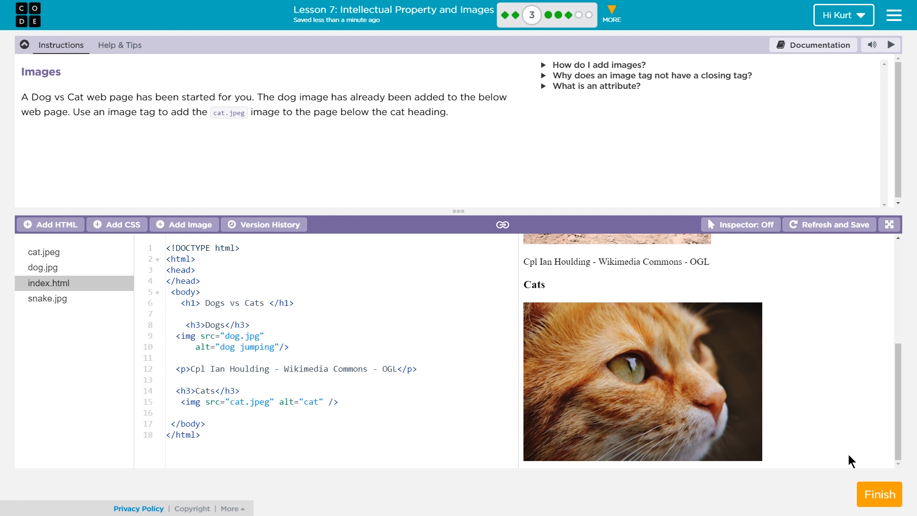